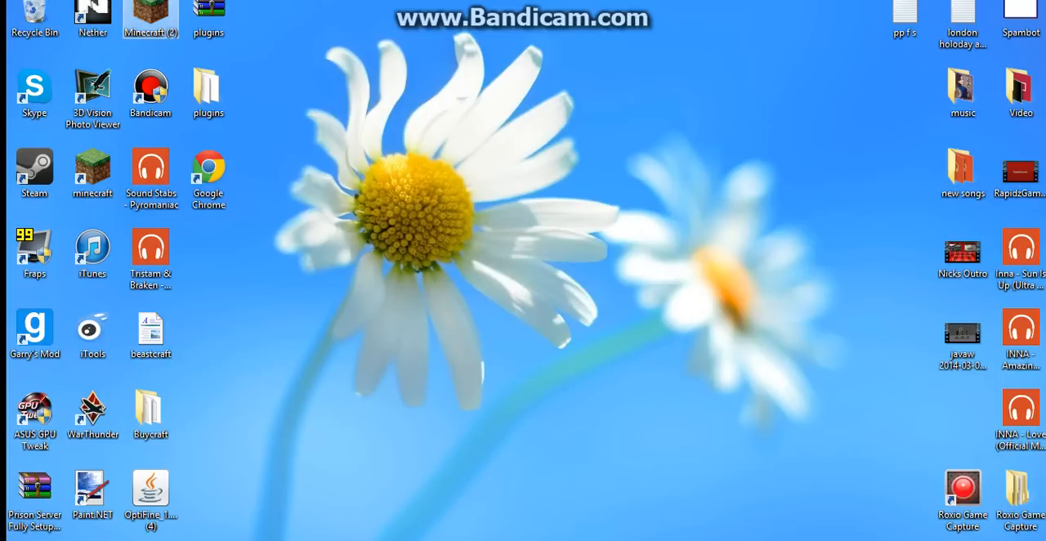
# - Launch the Minecraft (2) launcher and close it after its fatal error
pyautogui.doubleClick(150, 18)
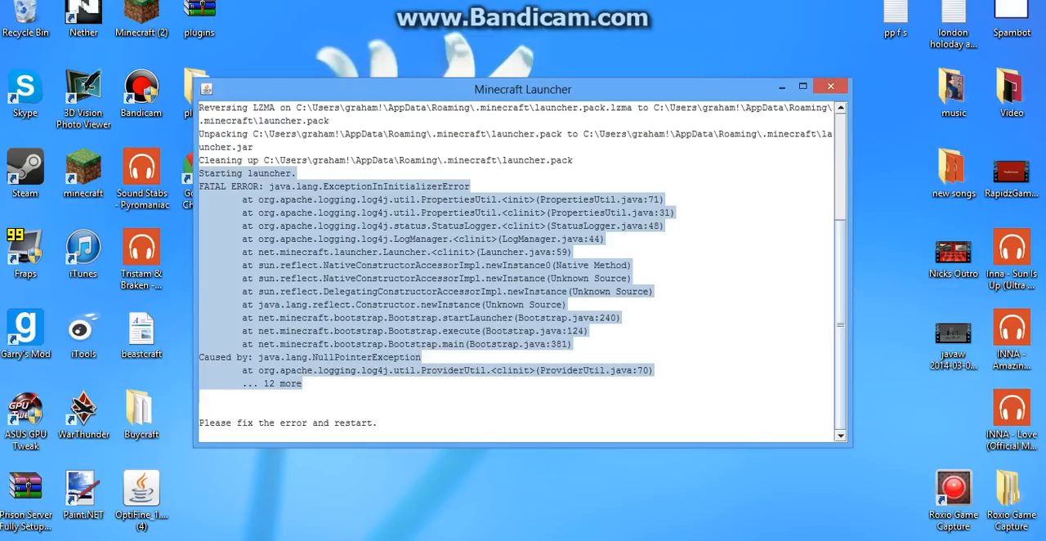
pyautogui.click(830, 86)
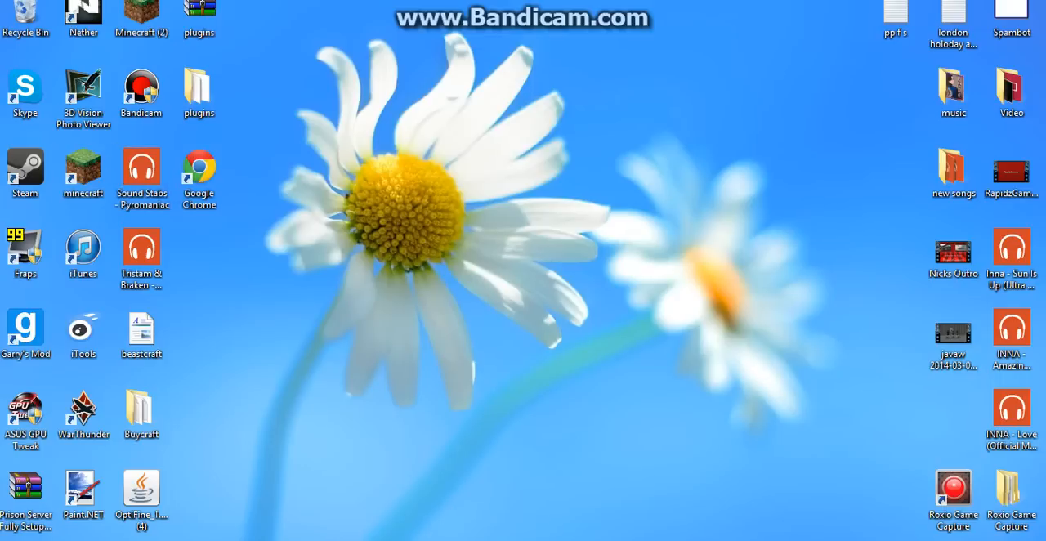
# - Create a desktop shortcut to Minecraft (2) and bring up its context menu
pyautogui.rightClick(140, 8)
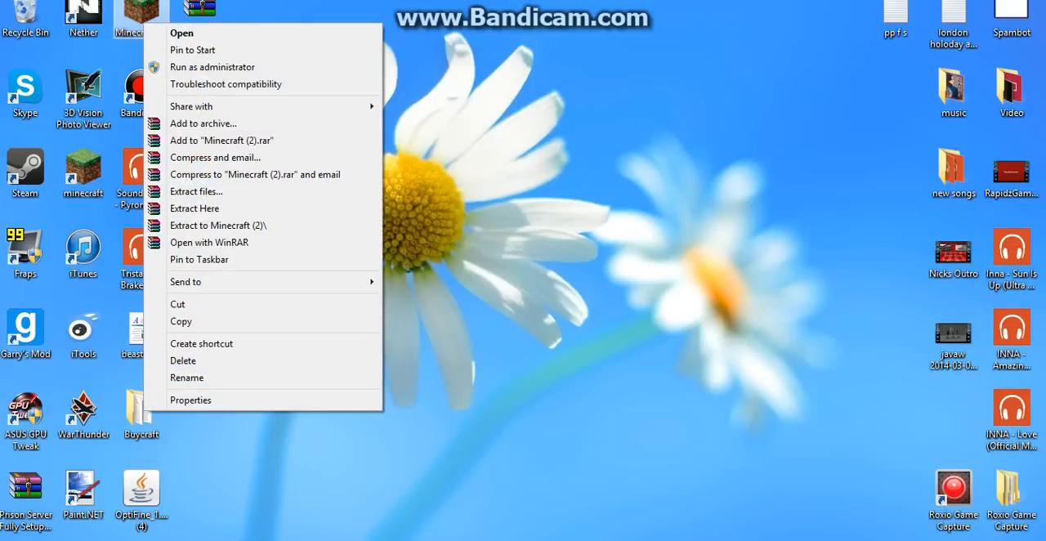
pyautogui.click(201, 343)
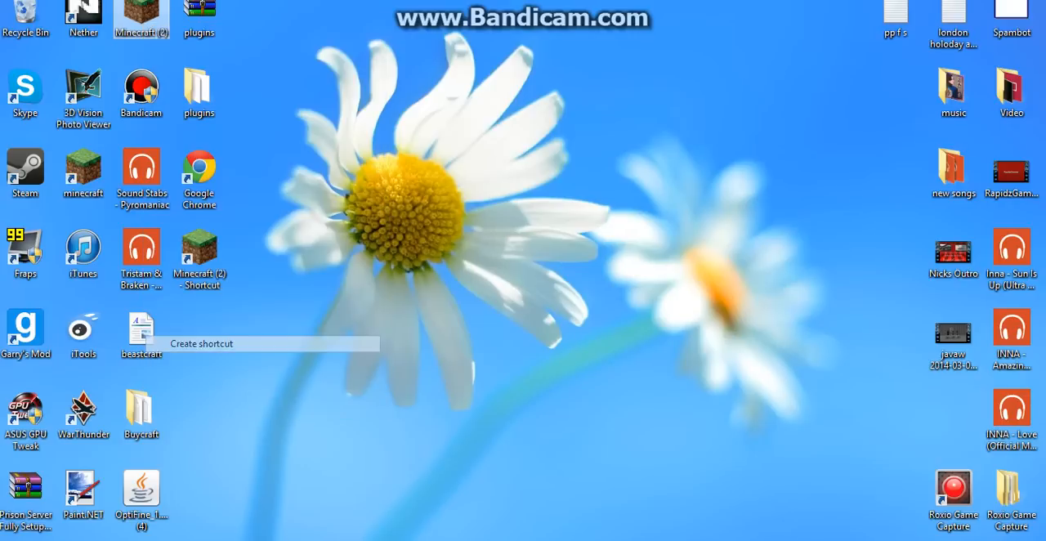
pyautogui.rightClick(199, 248)
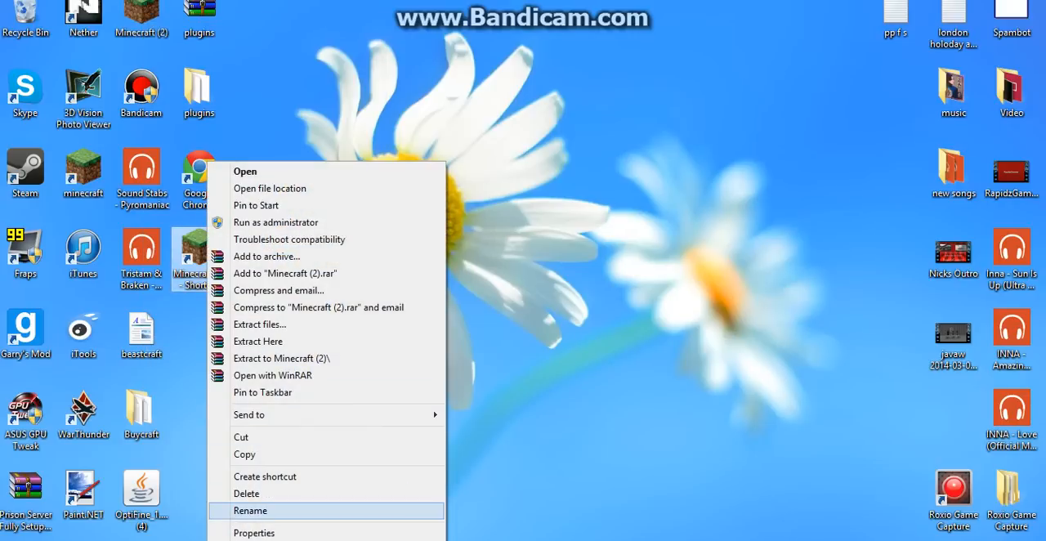
pyautogui.click(250, 510)
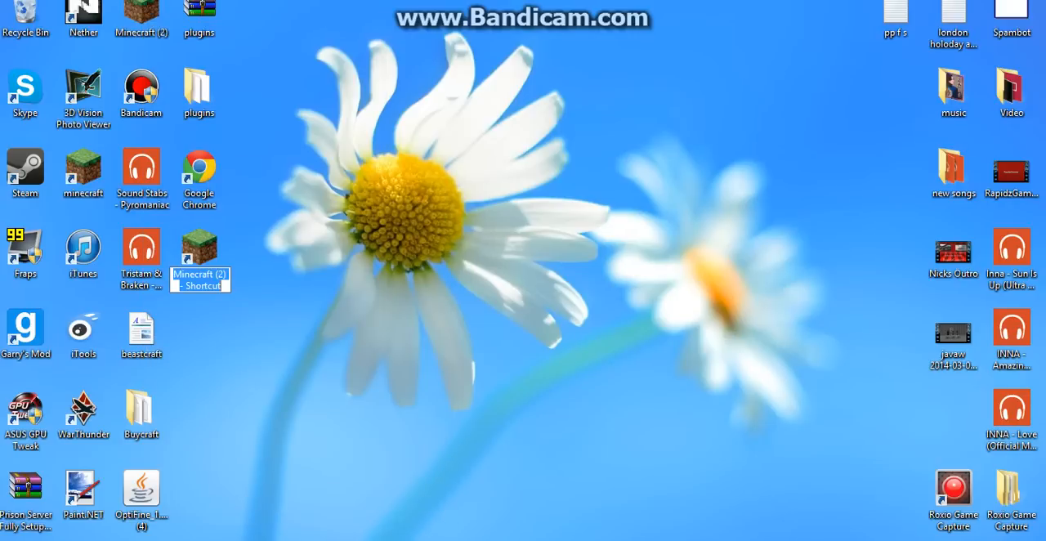
pyautogui.rightClick(199, 248)
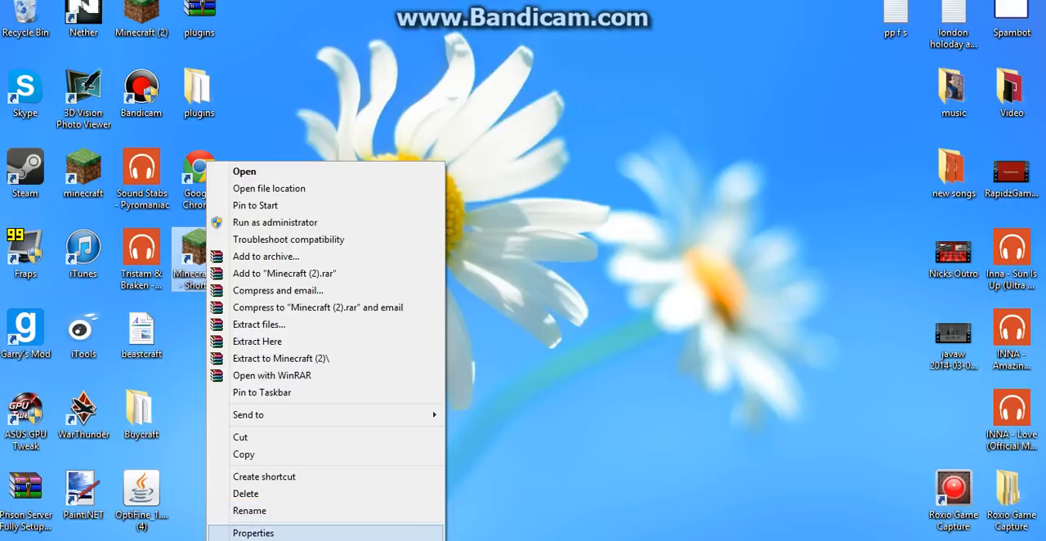
# - Append the extra argument to the shortcut's Target in Properties, then launch Minecraft through it without error
pyautogui.click(253, 532)
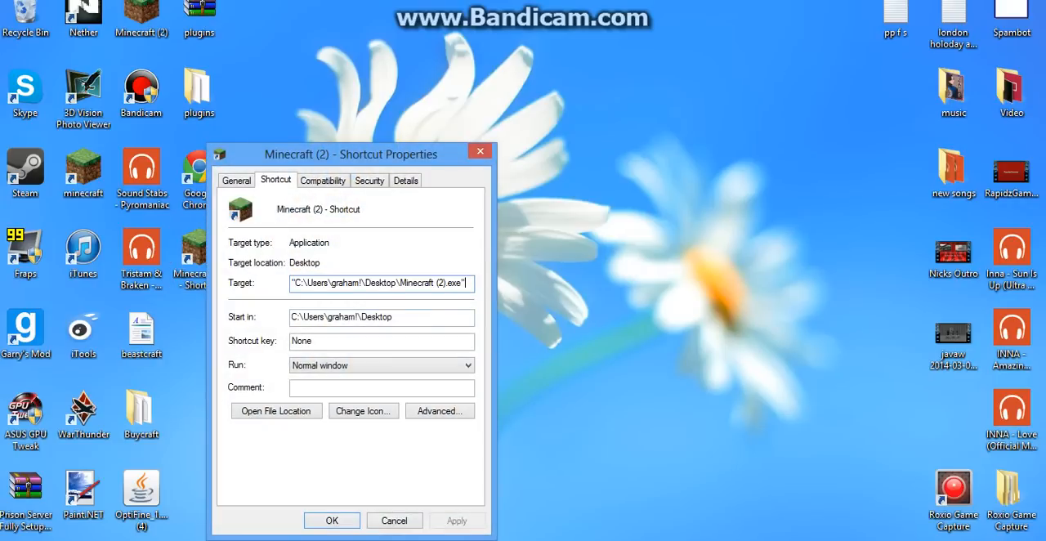
pyautogui.click(381, 284)
pyautogui.write(' -')
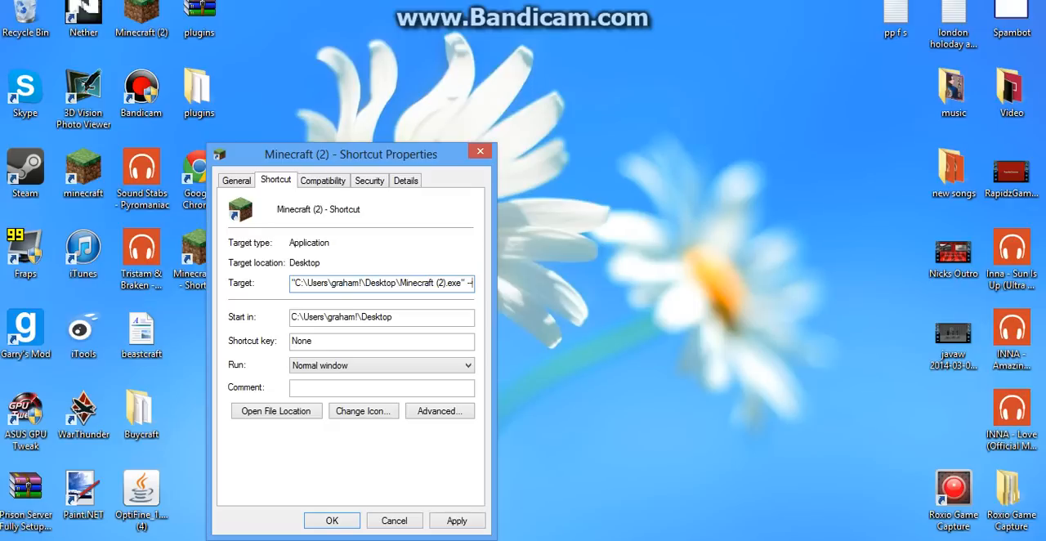
pyautogui.tripleClick(381, 282)
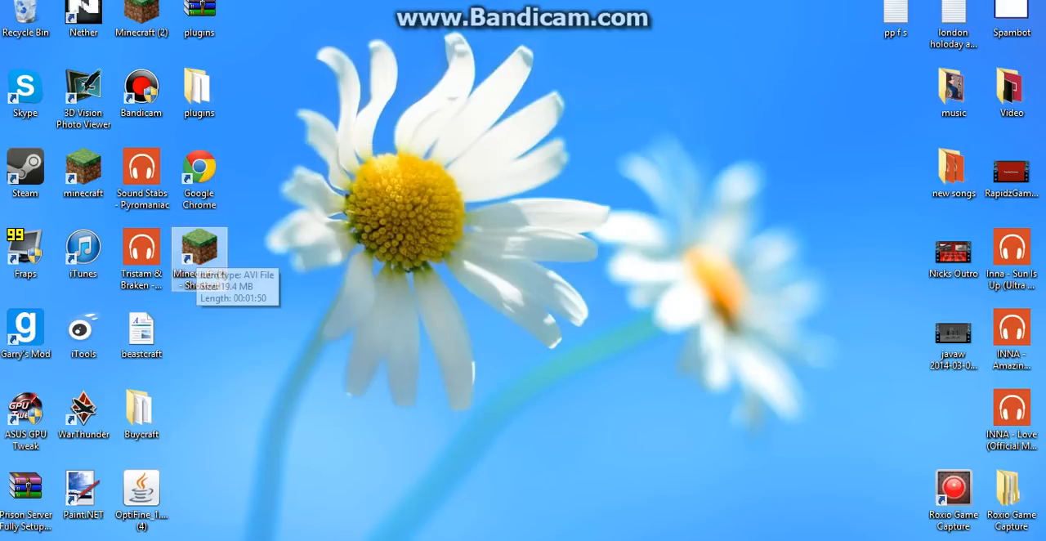
pyautogui.doubleClick(199, 245)
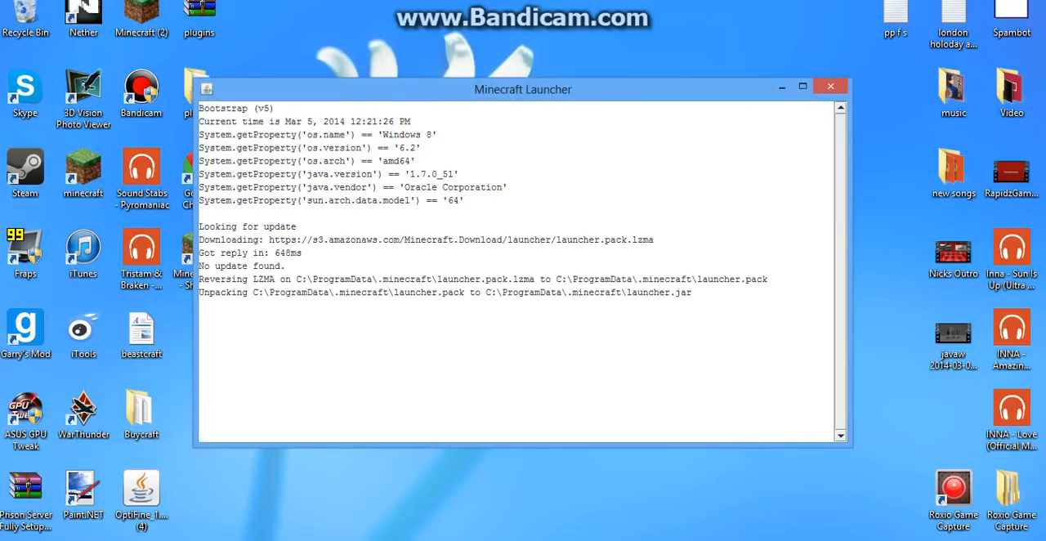